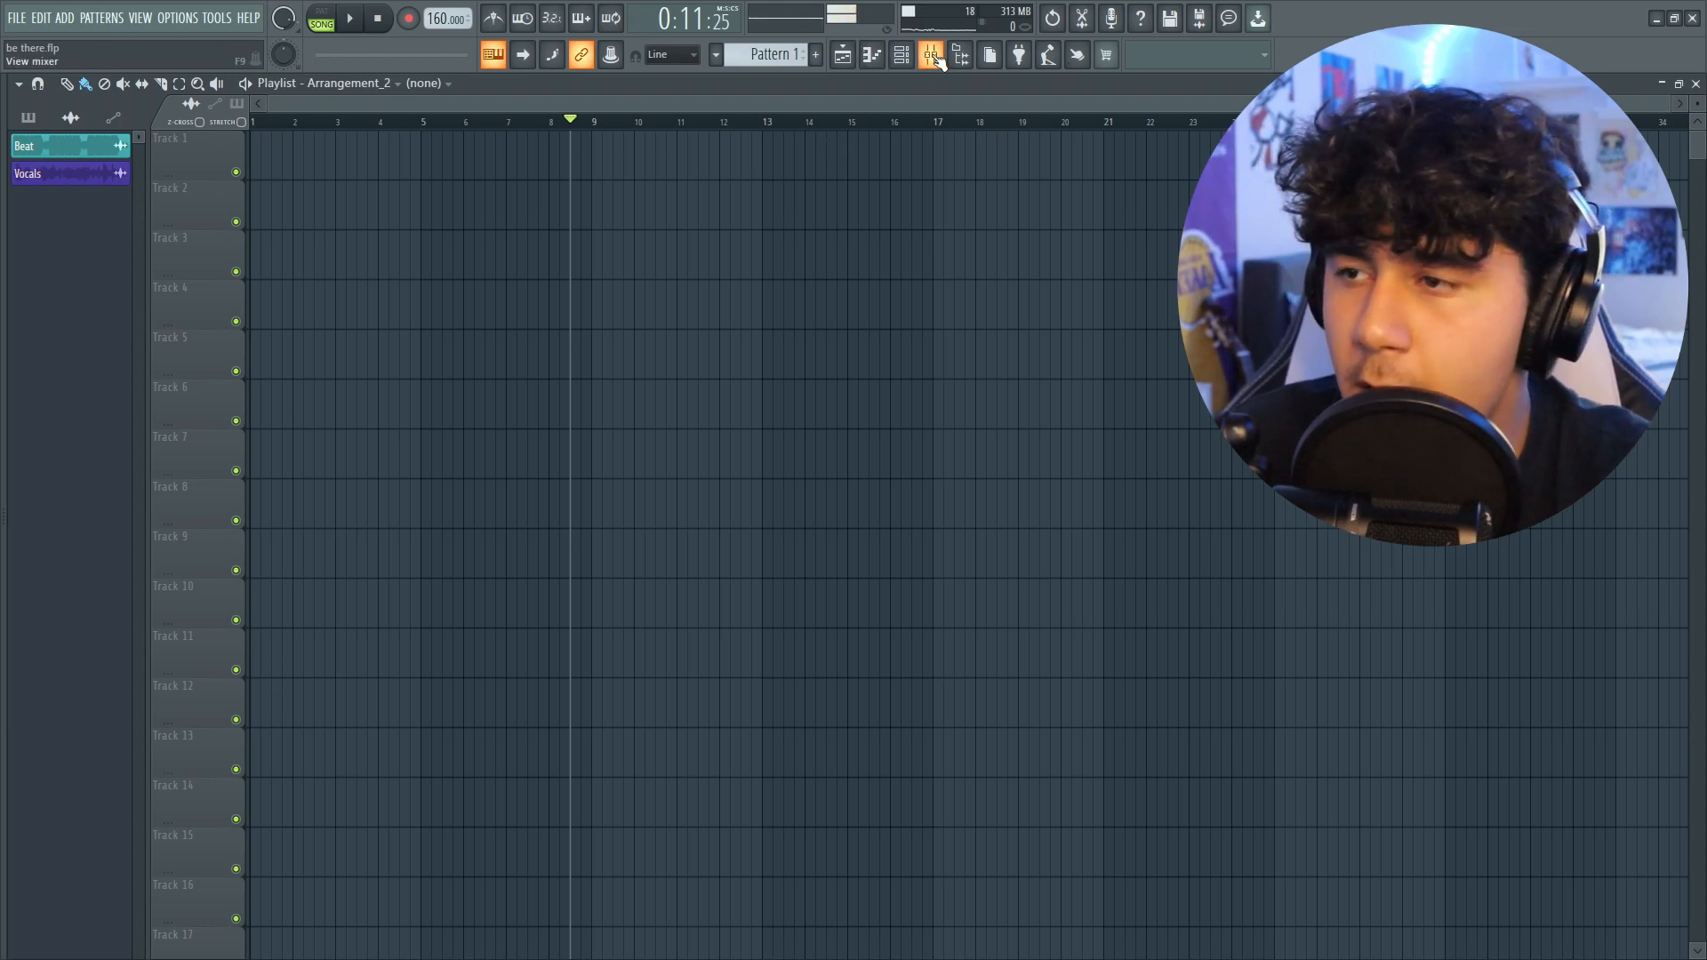
# Step: Bring up the Mixer presets folder to choose a saved state for insert 2
pyautogui.rightClick(160, 609)
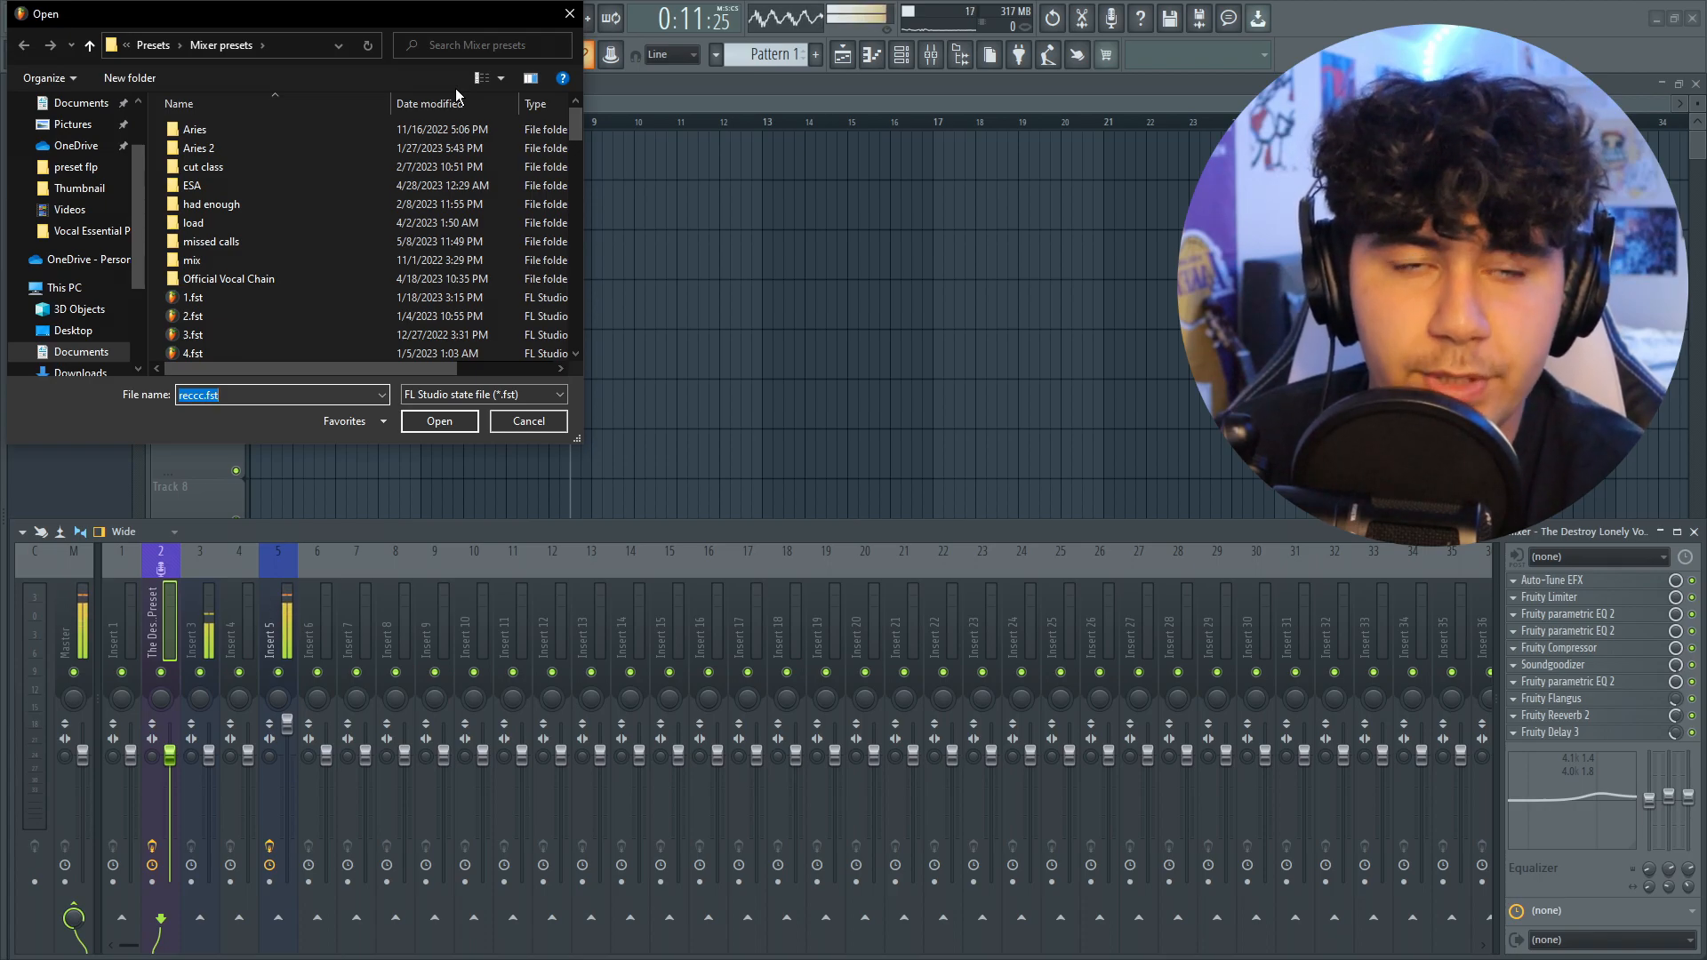
# Step: Load the Destroy Lonely .fst vocal preset onto insert 2
pyautogui.click(528, 422)
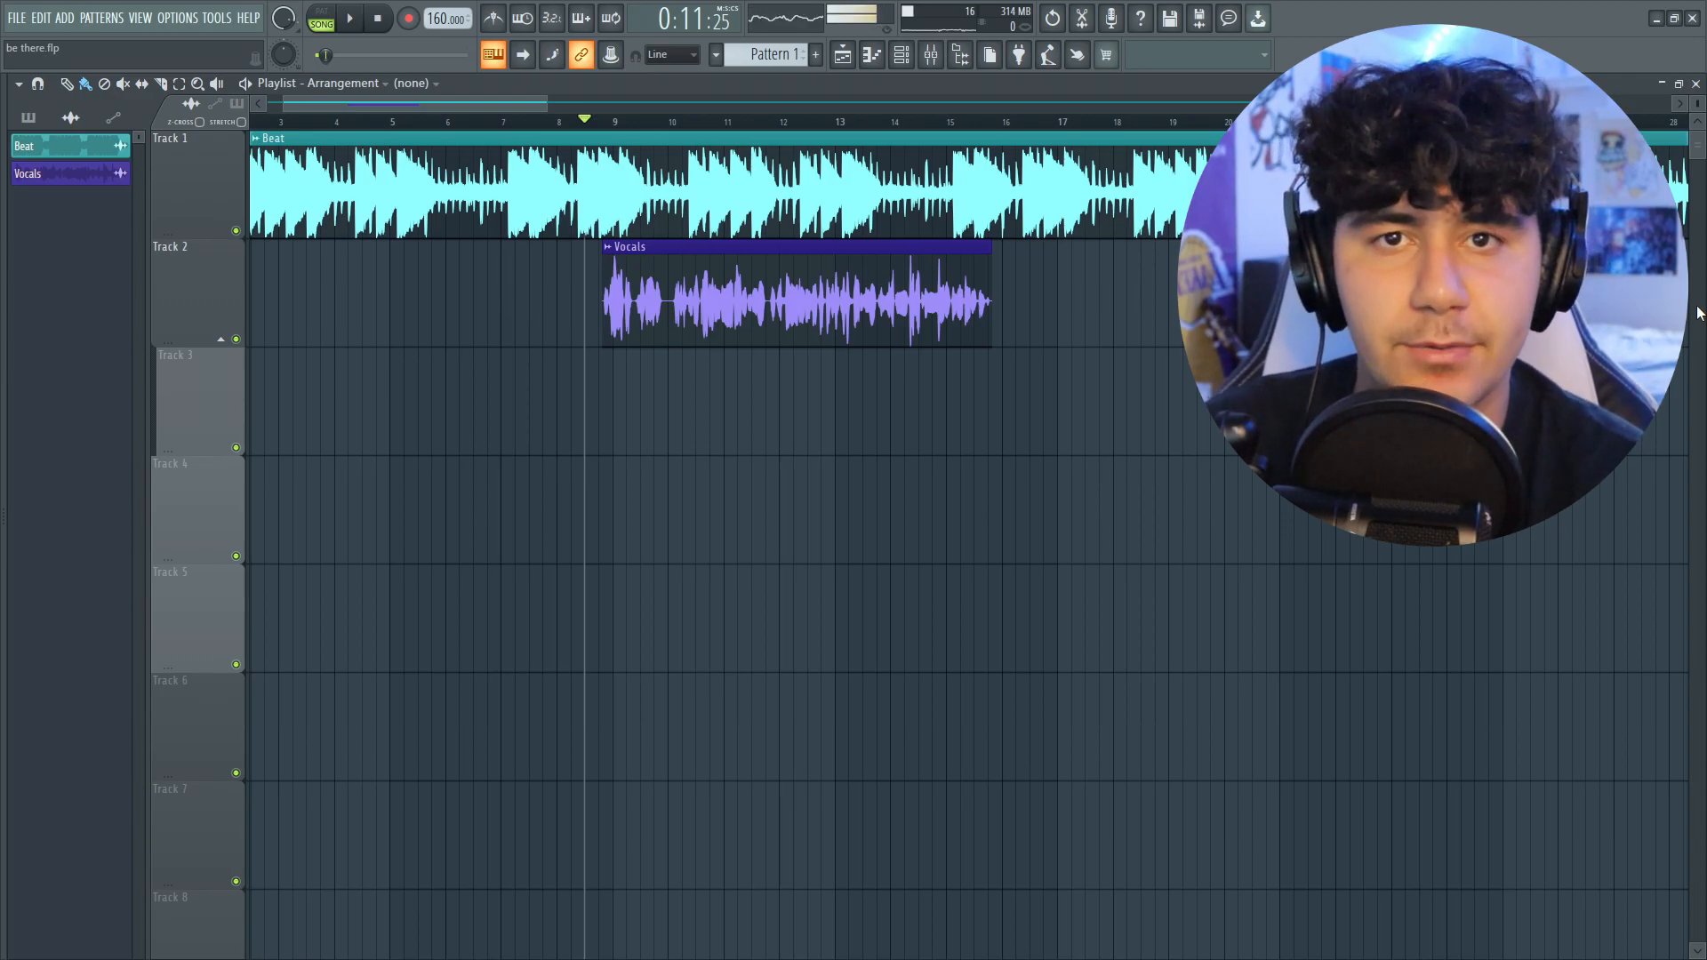
# Step: Start playback from the transport bar so the vocals play over the beat
pyautogui.click(353, 18)
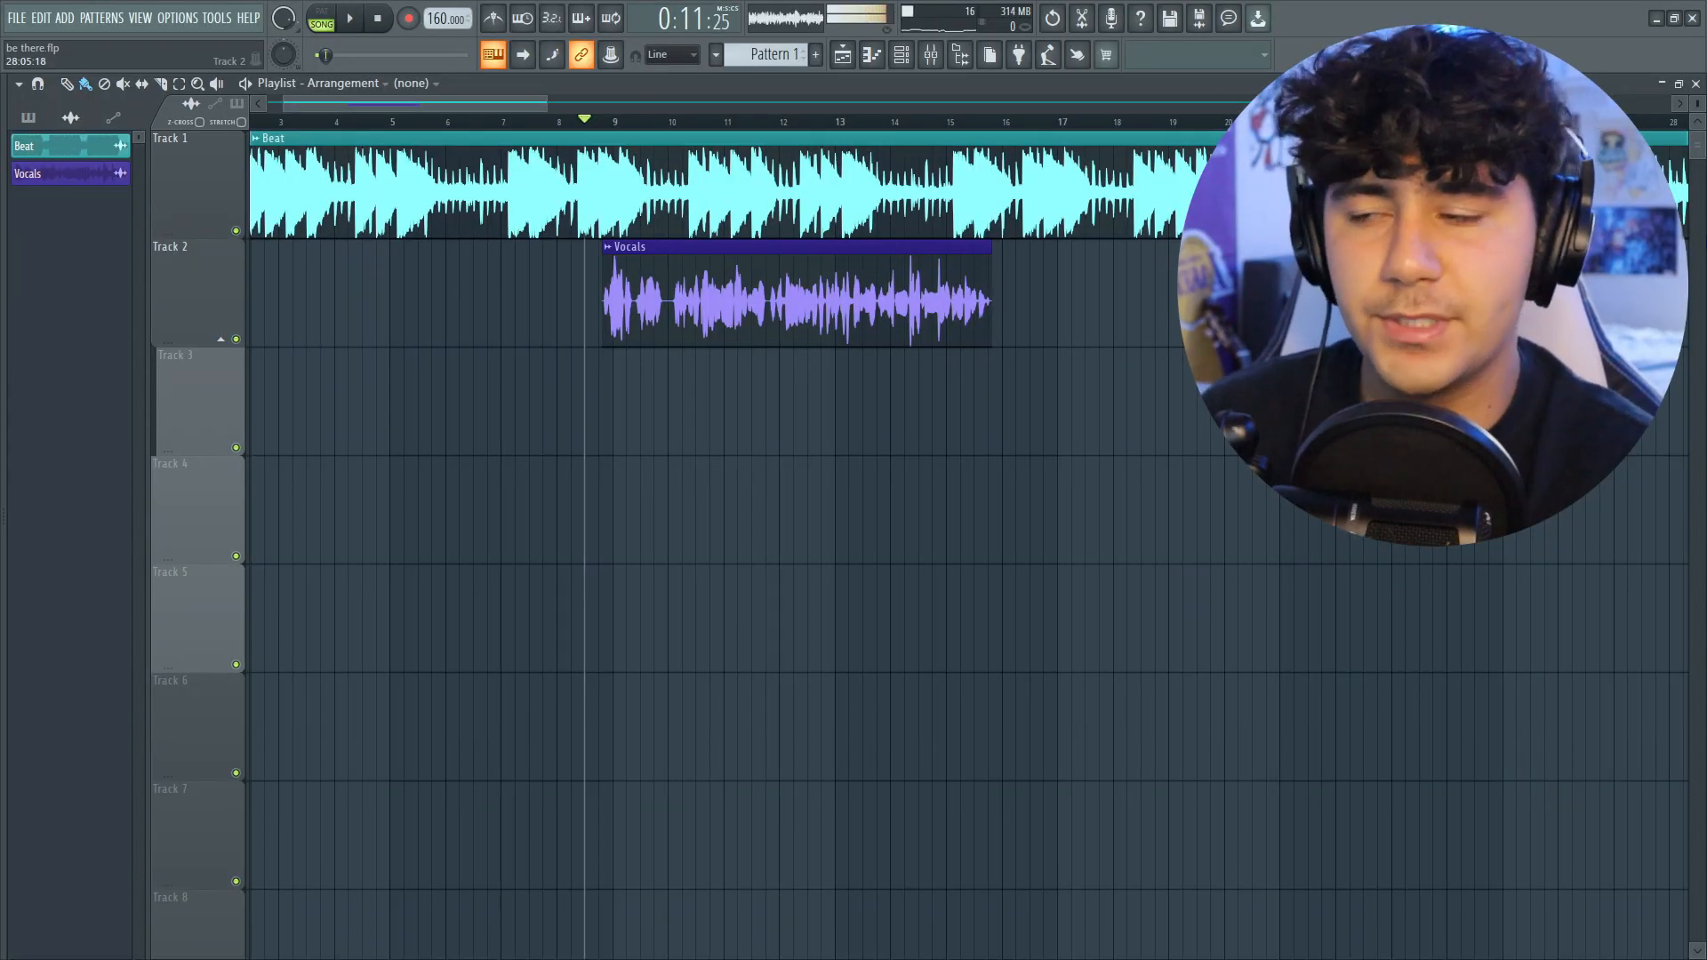
pyautogui.click(356, 18)
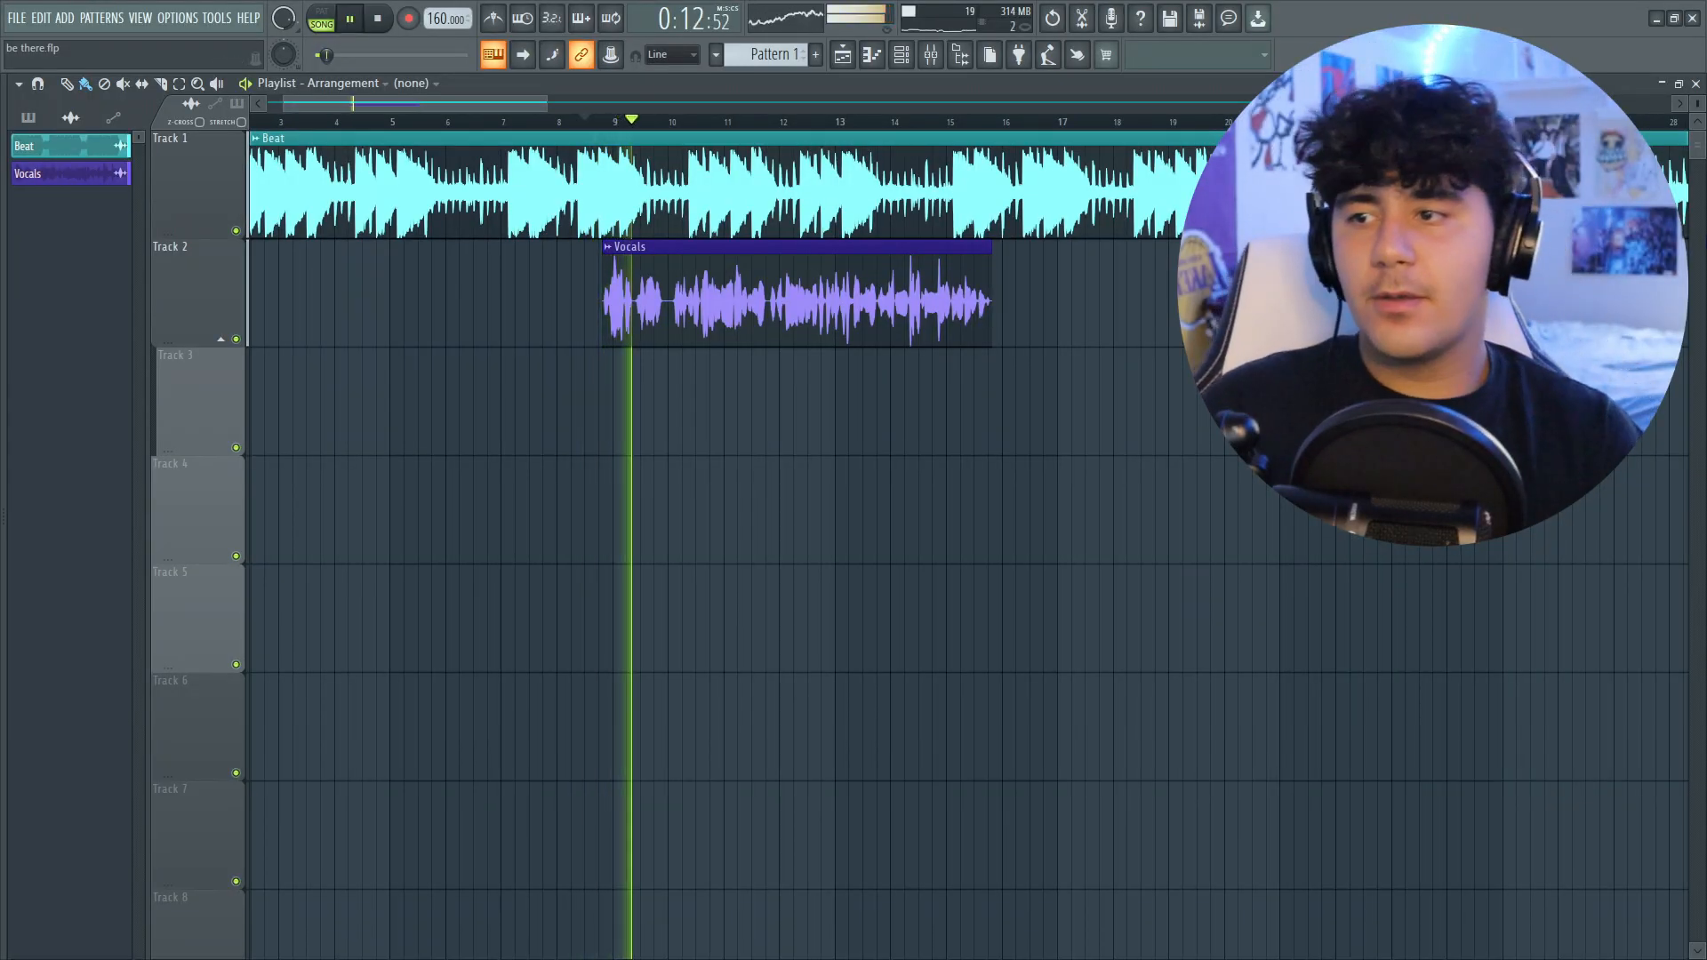